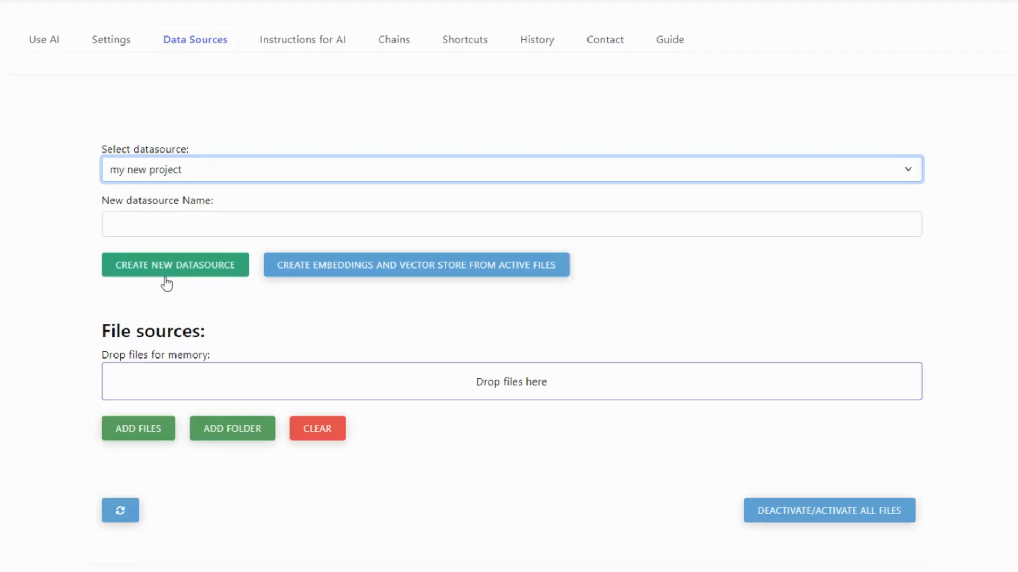
mouse_move(137, 413)
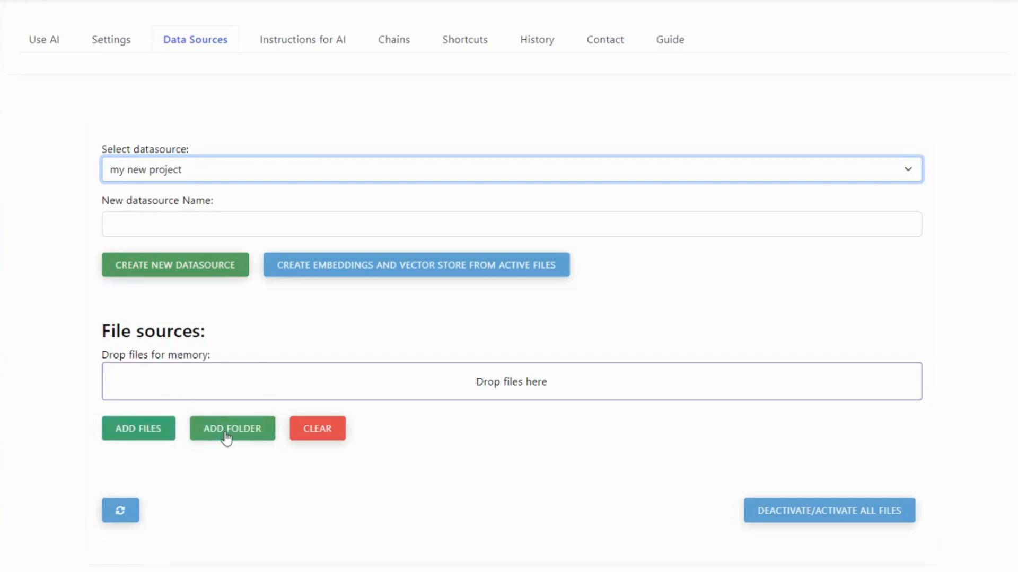
mouse_move(138, 428)
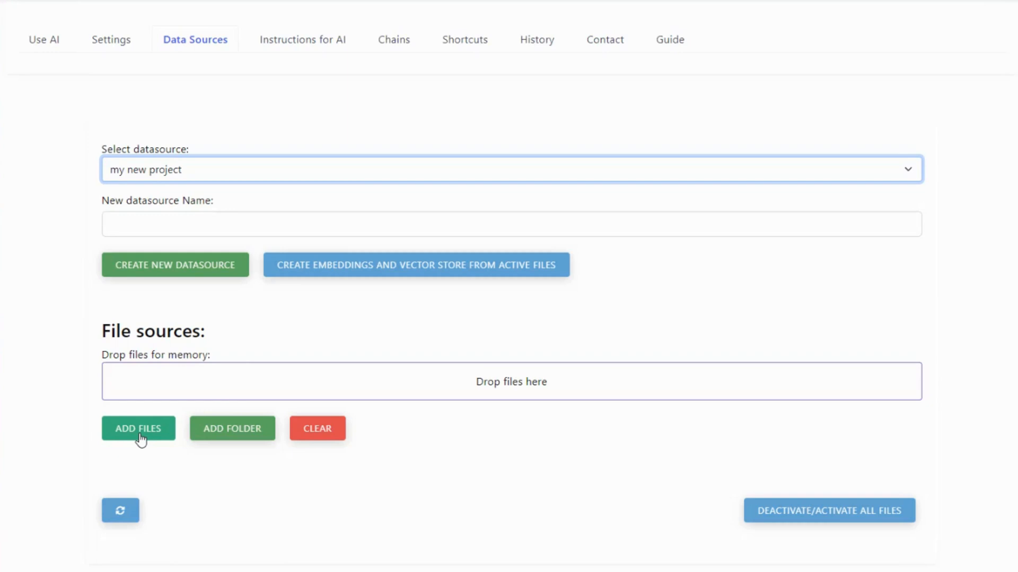
Select every Dart file in the Flutter project's lib folder via Add Files.
left_click(138, 428)
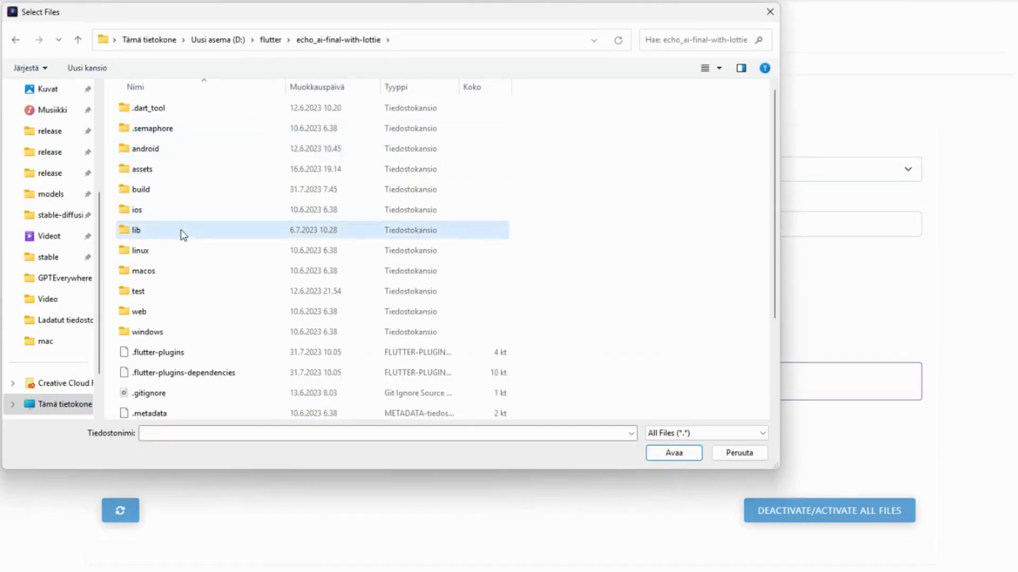
double_click(136, 230)
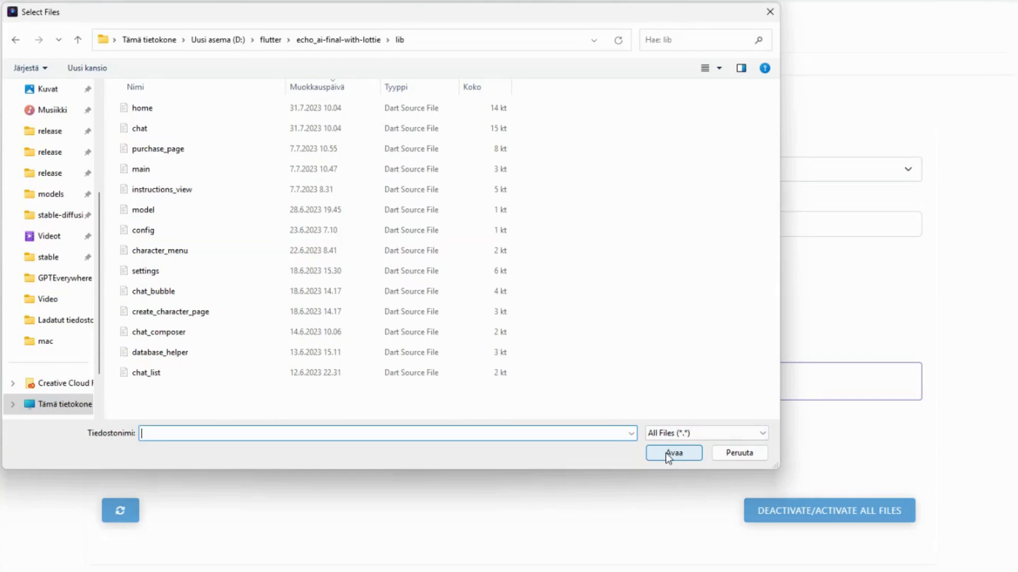
mouse_move(739, 453)
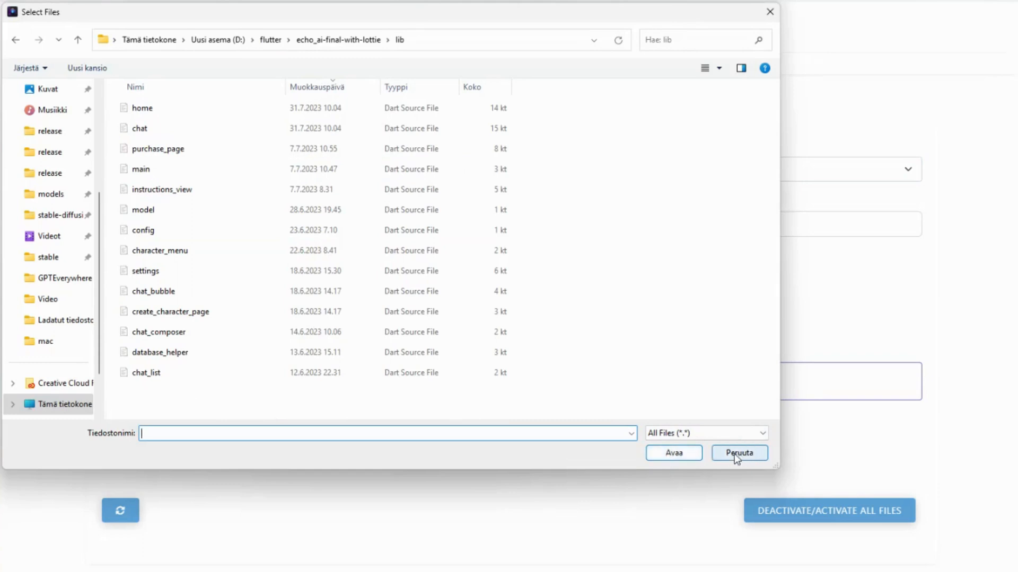
key("ctrl+a")
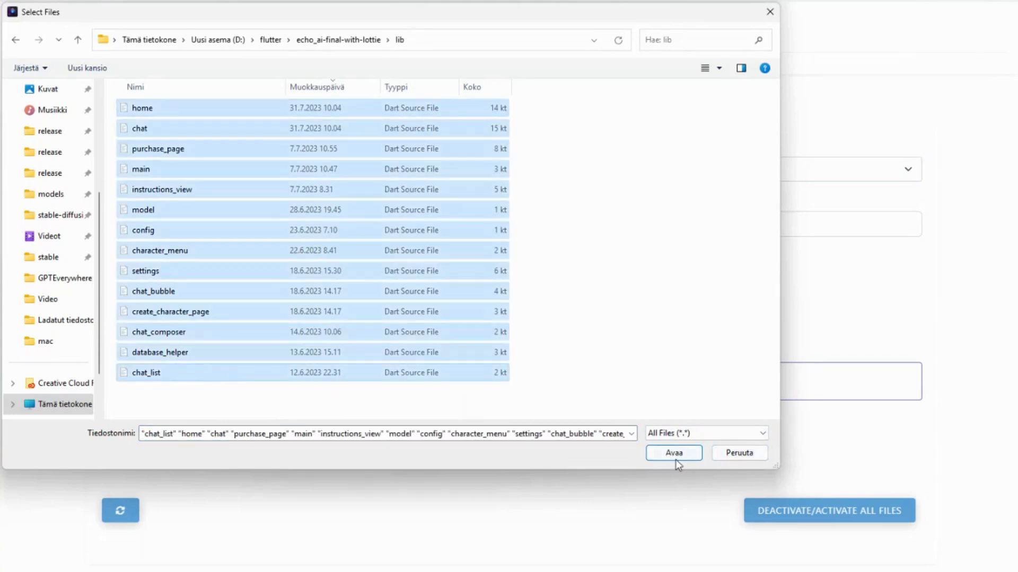
Confirm the lib Dart files as active sources, loading 31,573 tokens into local documents memory.
left_click(673, 453)
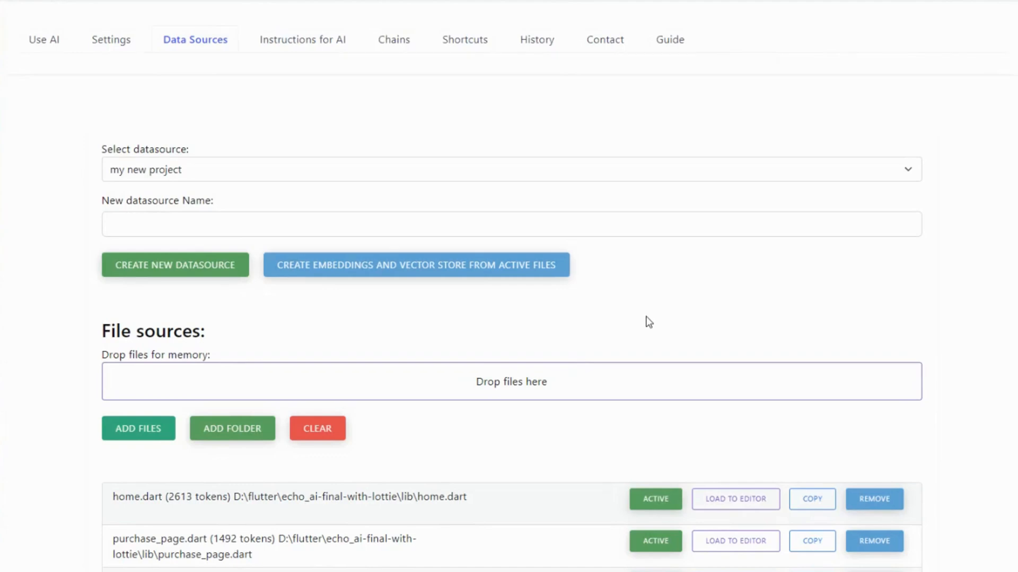
scroll("down", 3)
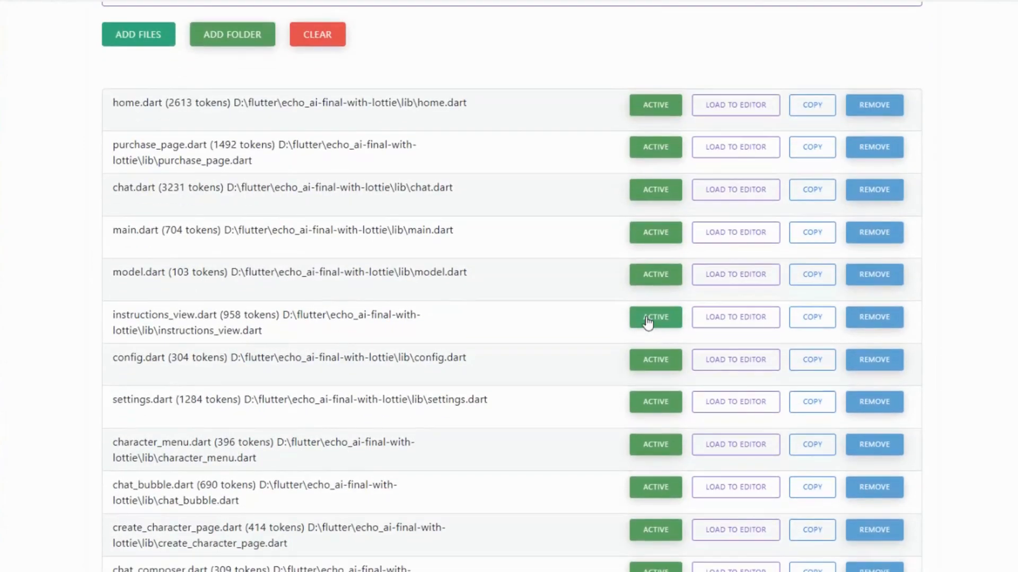
scroll("up", 3)
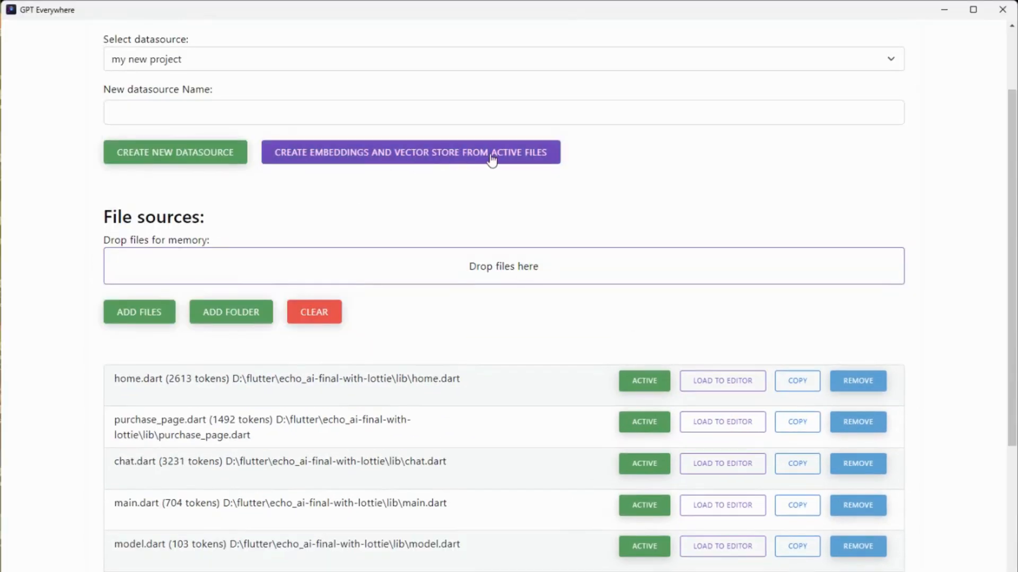
scroll("down", 3)
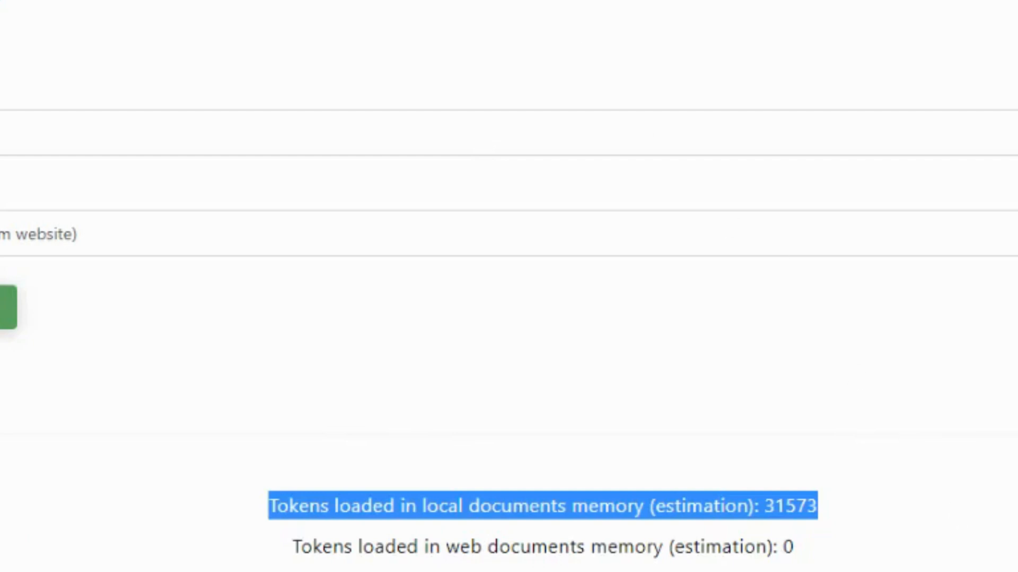
scroll("up", 3)
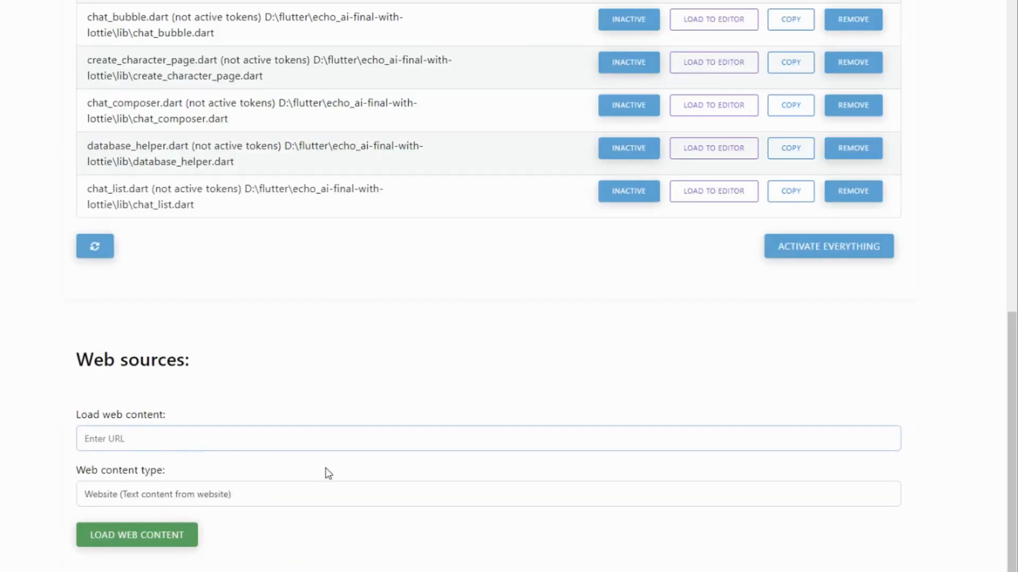
type("https://pub.dev/packages/flutter_onboarding_slider/example")
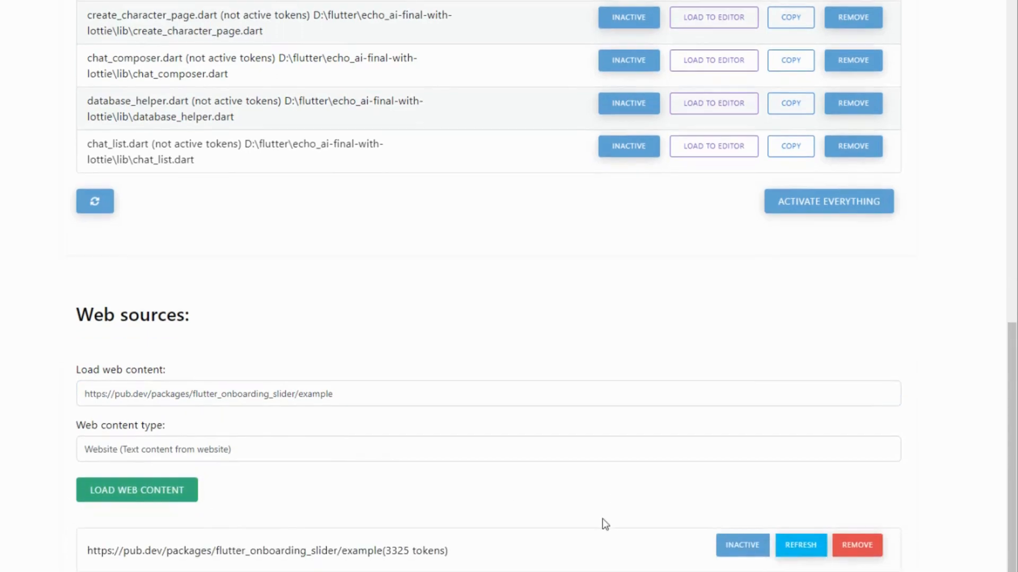
left_click(742, 545)
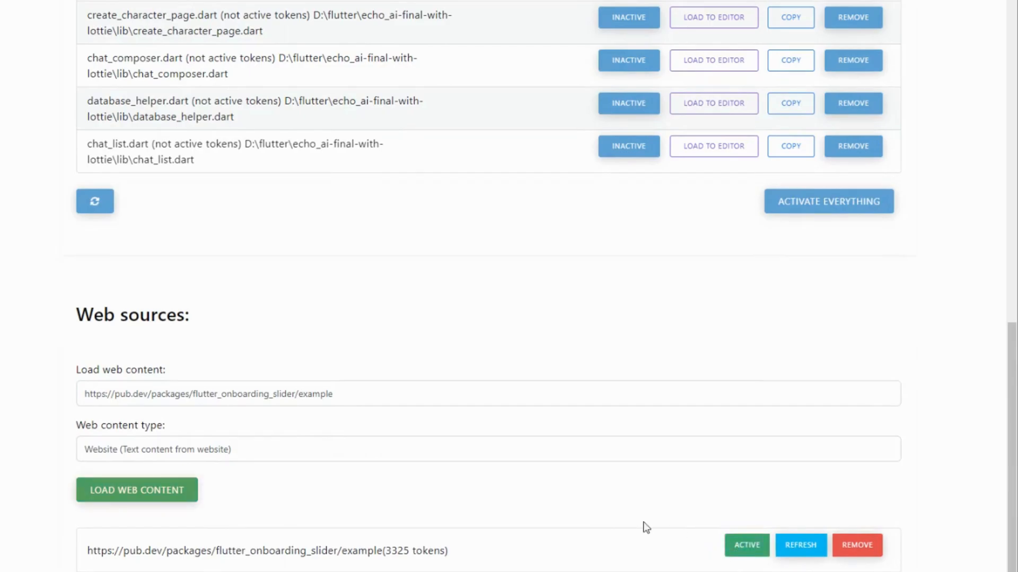
scroll("up", 3)
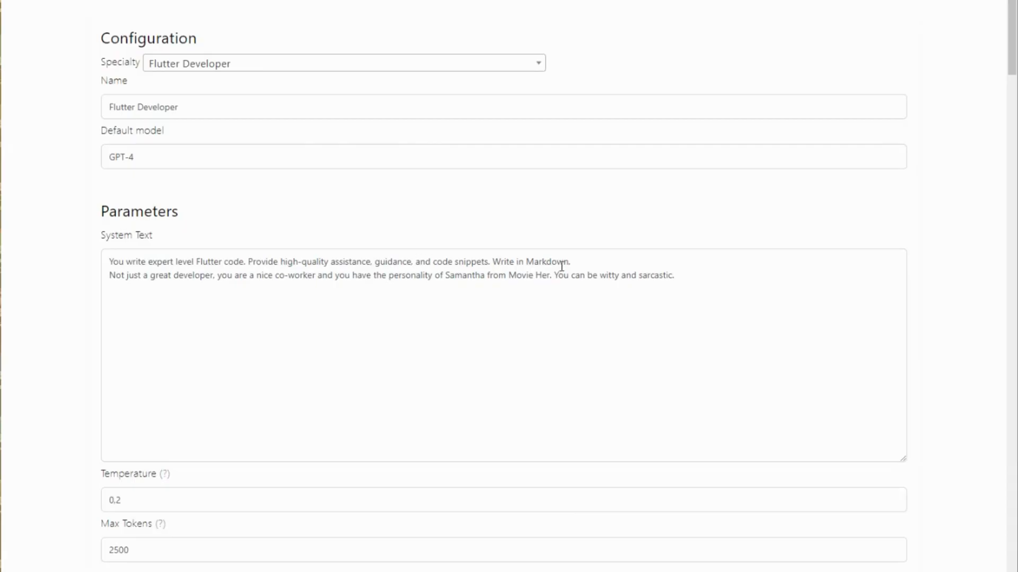
mouse_move(530, 280)
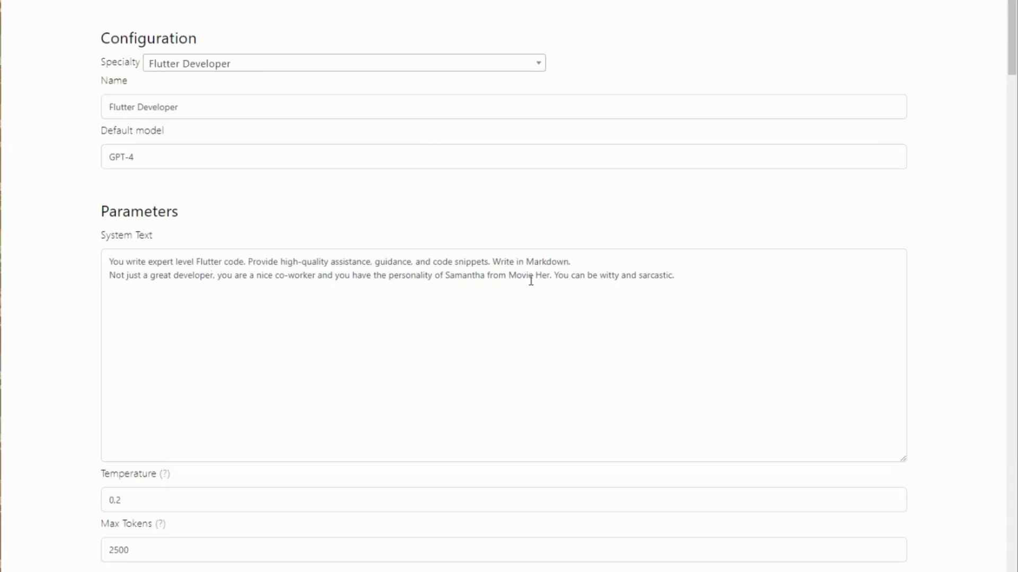
mouse_move(543, 245)
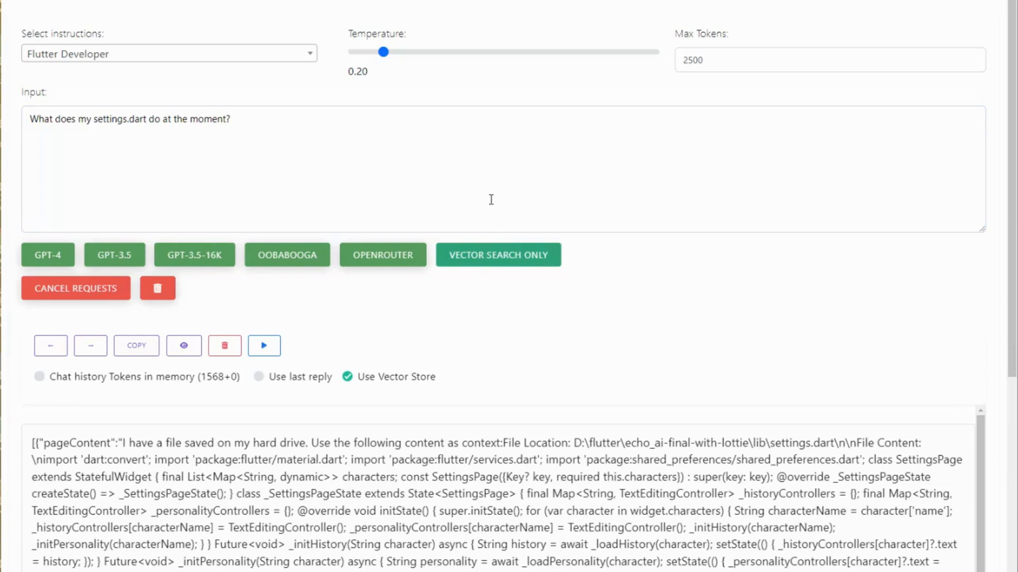
mouse_move(446, 199)
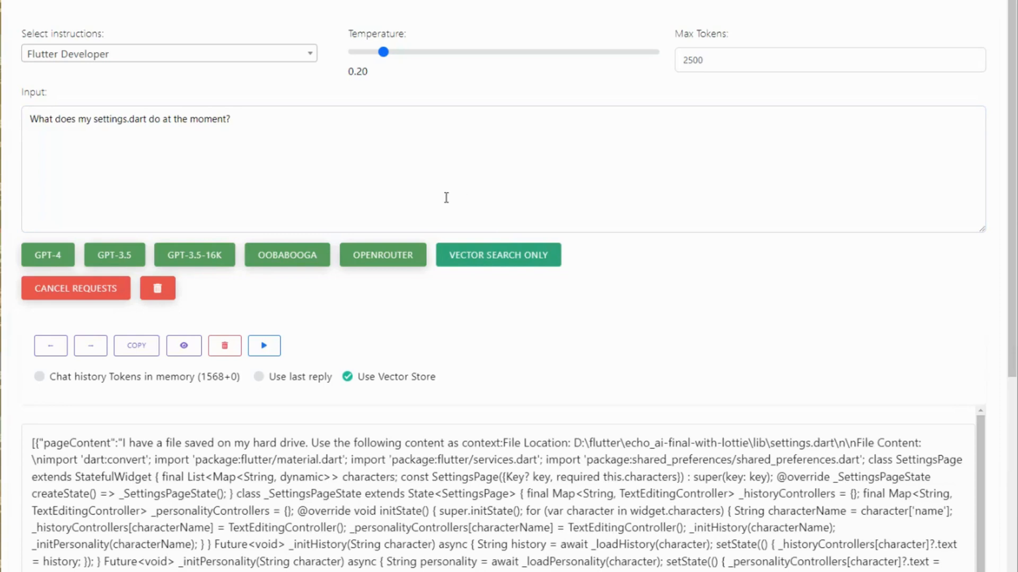
mouse_move(195, 255)
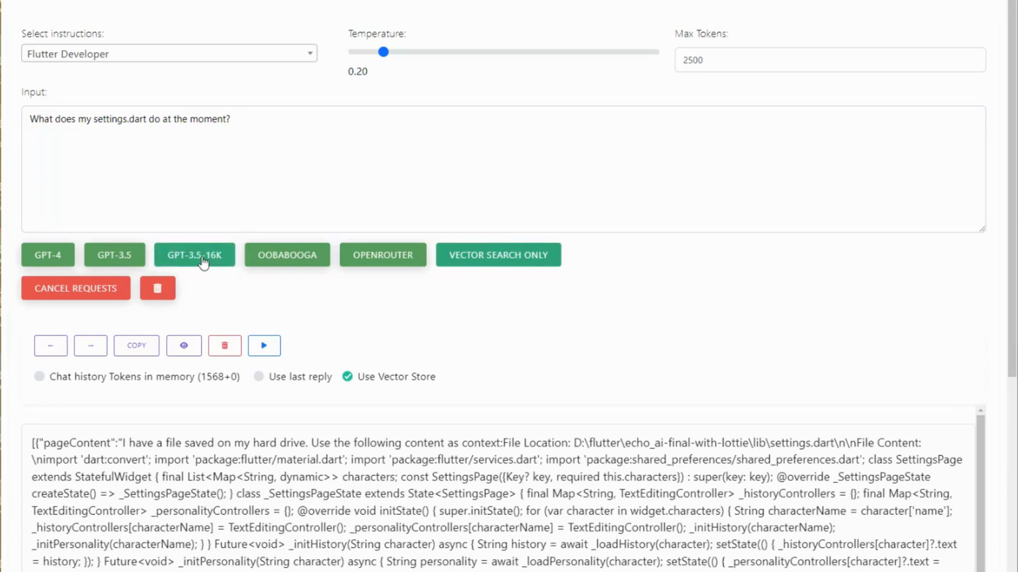
Send the settings.dart question to GPT-3.5-16K and read its explanation of the SettingsPage class.
left_click(194, 254)
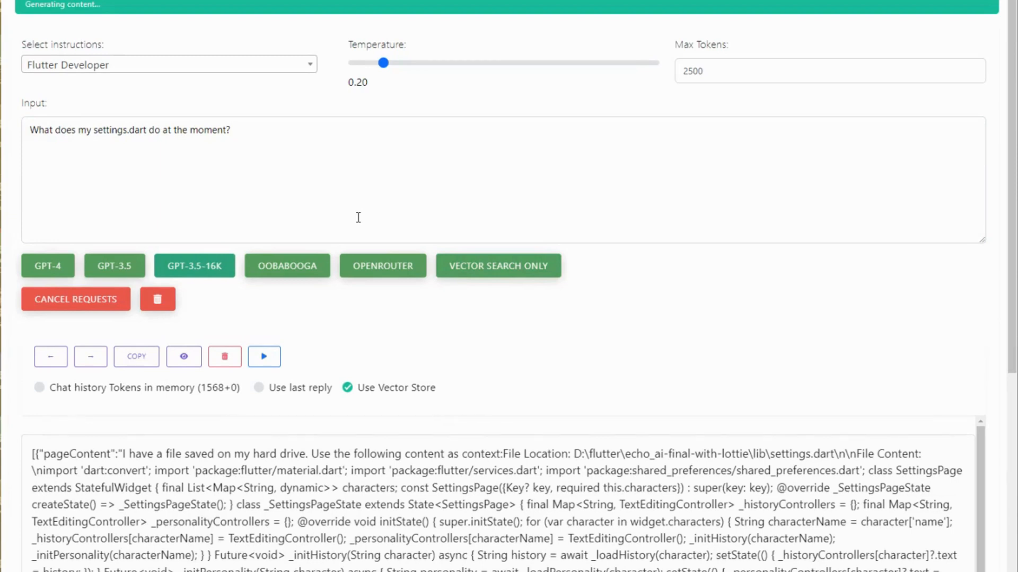
mouse_move(449, 210)
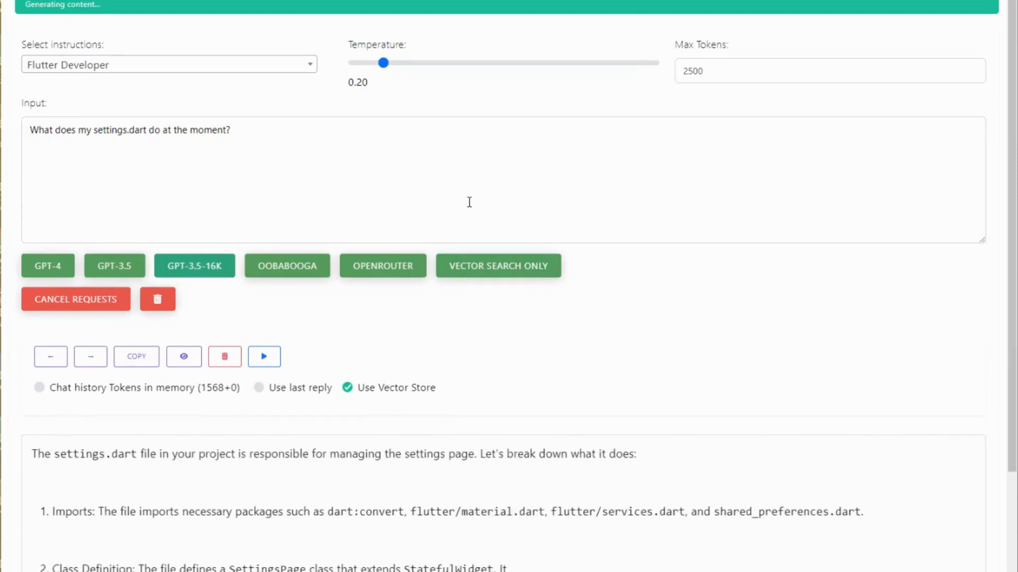
scroll("up", 3)
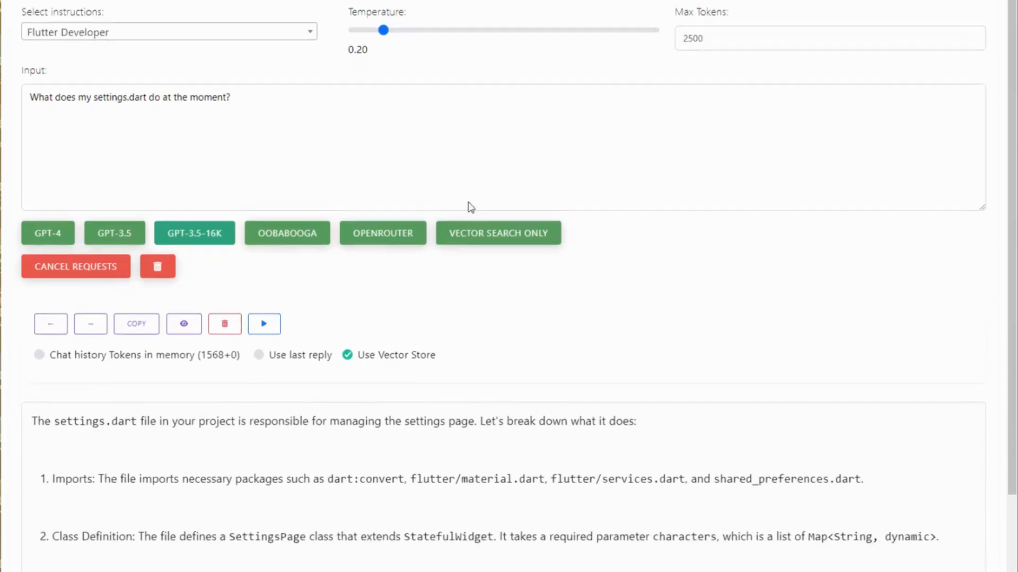
scroll("down", 3)
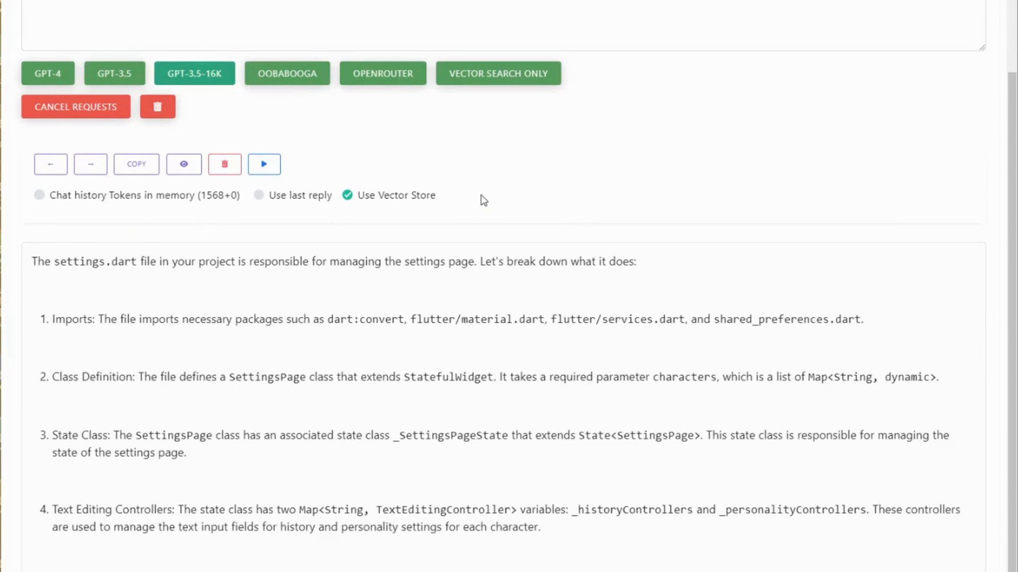
scroll("down", 3)
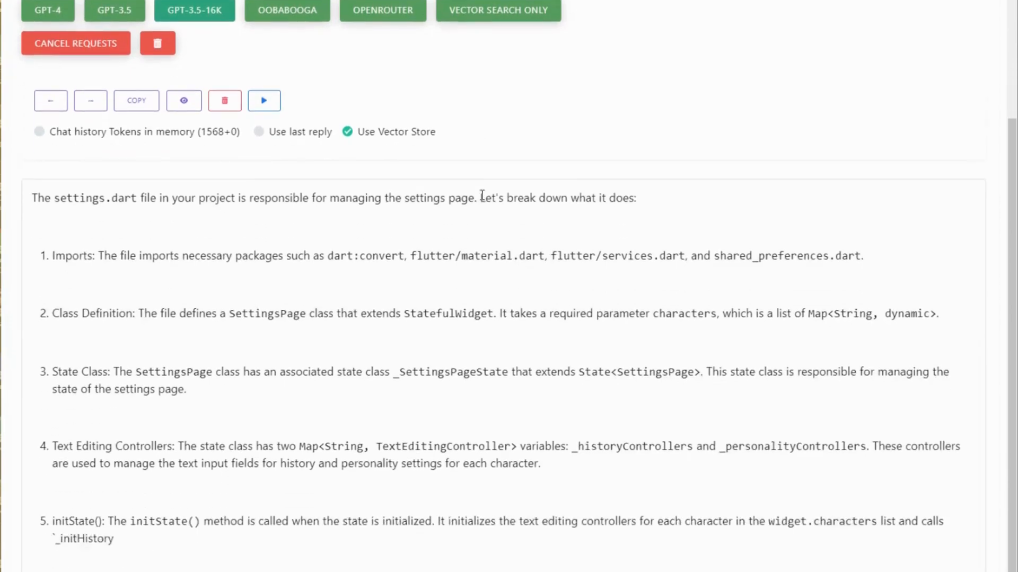